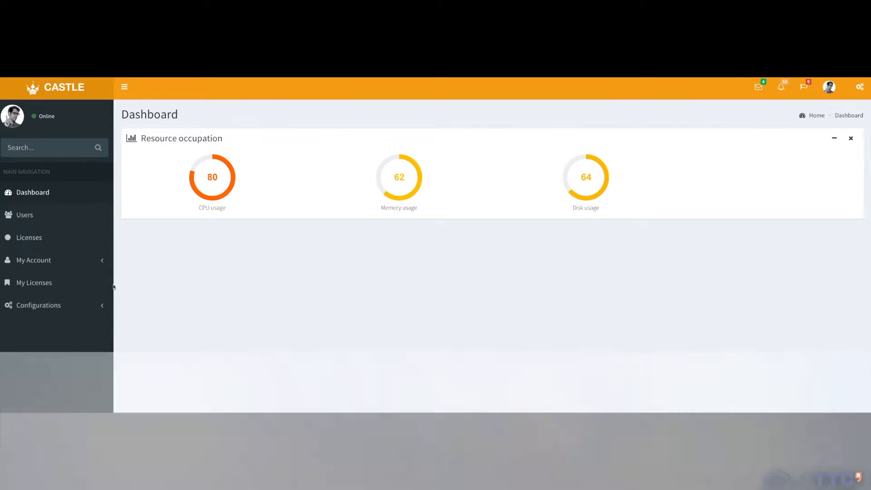
Step: Show the LTE Configuration page listing the saved configuration 'test'
left_click(38, 305)
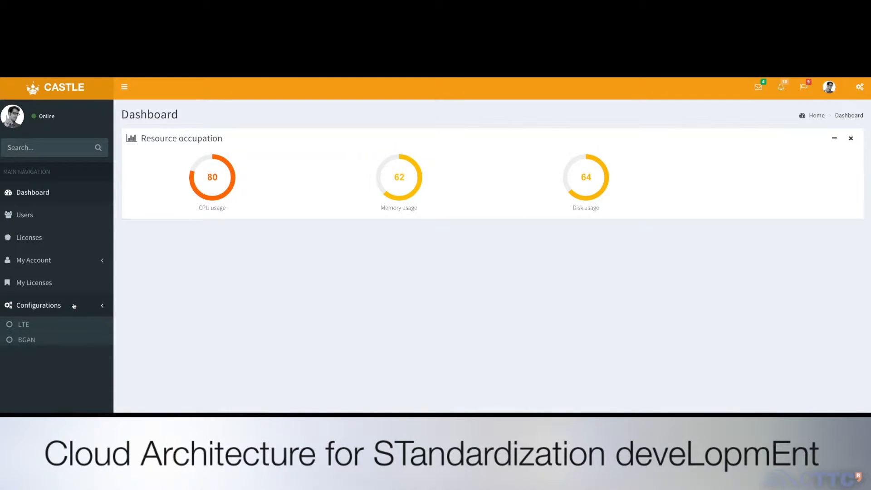
left_click(23, 324)
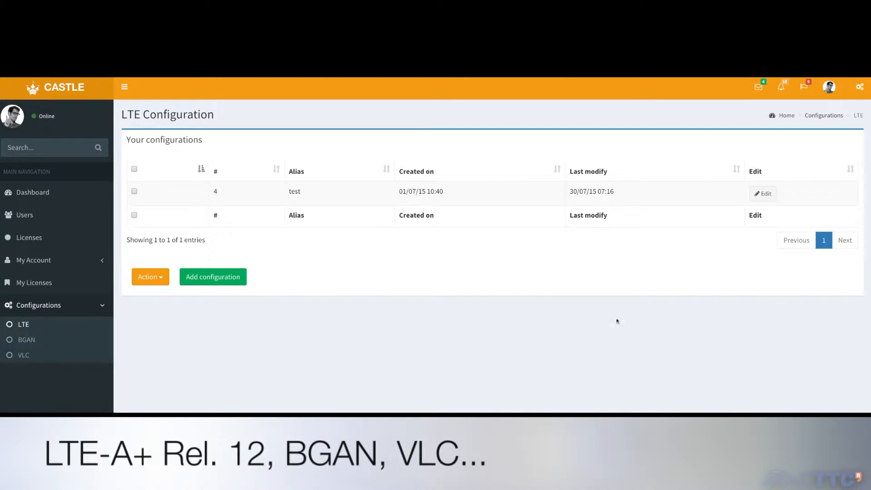
Step: Edit 'test', pass the general parameters and base station 'patata' settings, reaching the Base Stations list
left_click(761, 194)
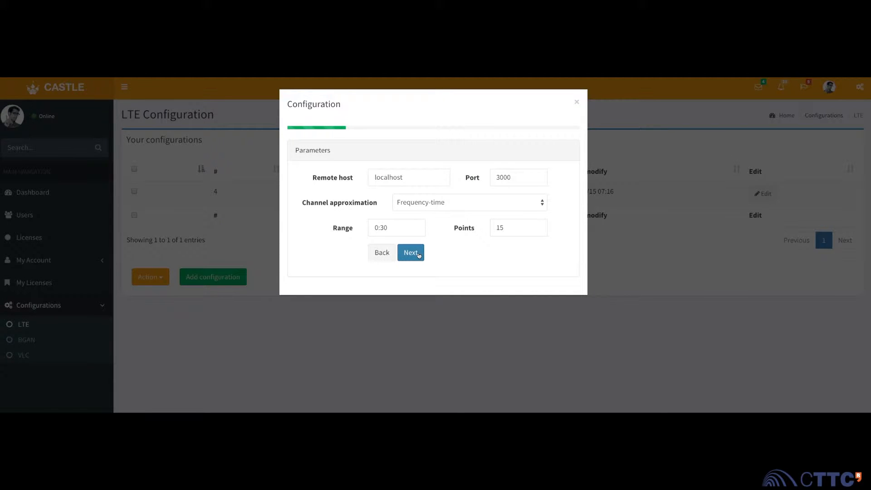
left_click(410, 252)
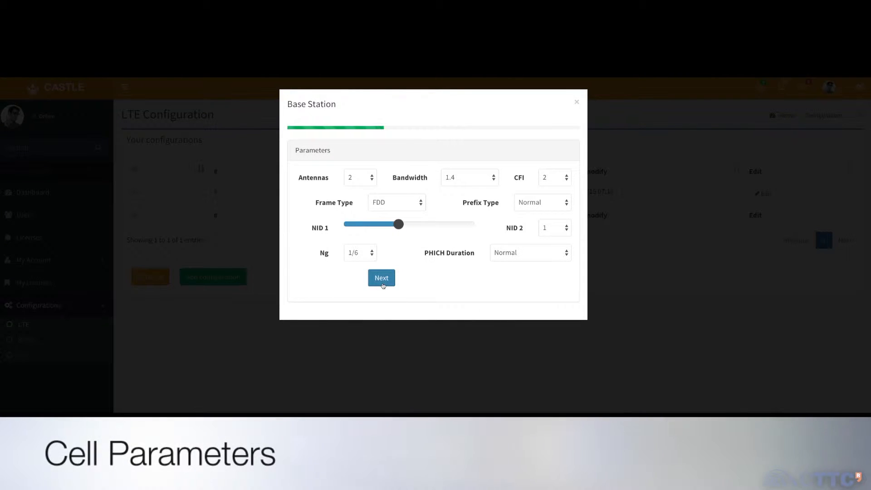
left_click(381, 278)
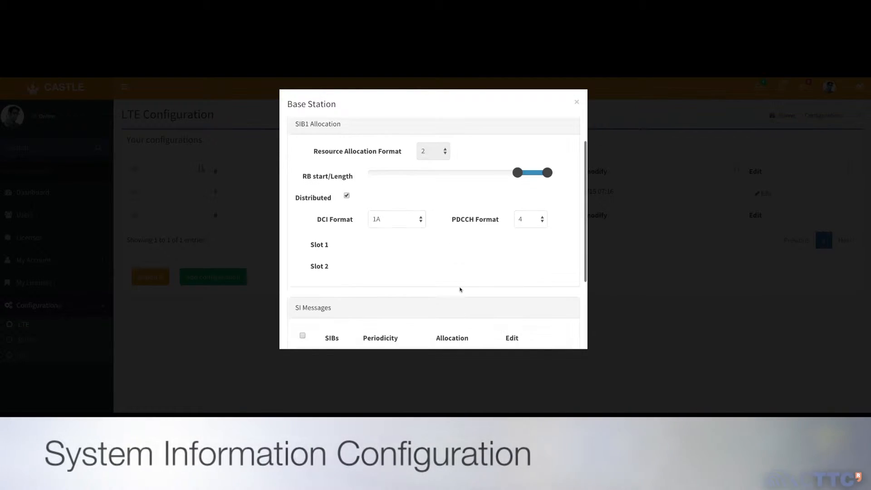
scroll("down", 3)
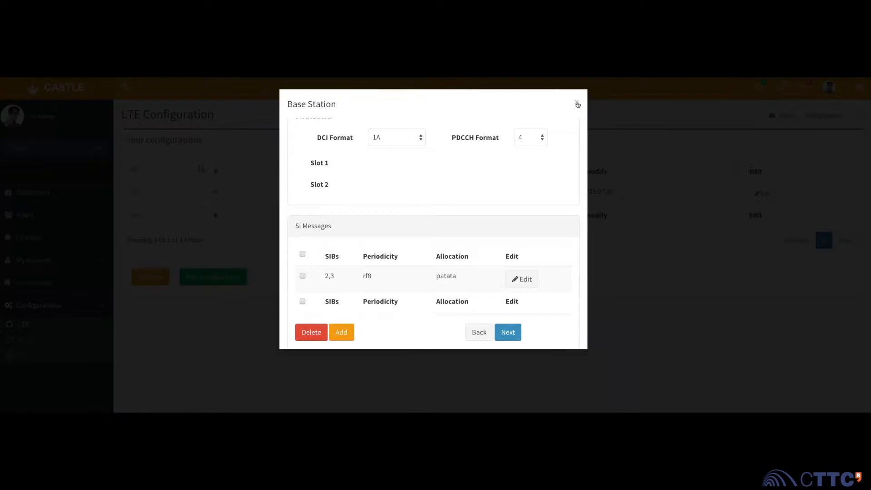
left_click(479, 332)
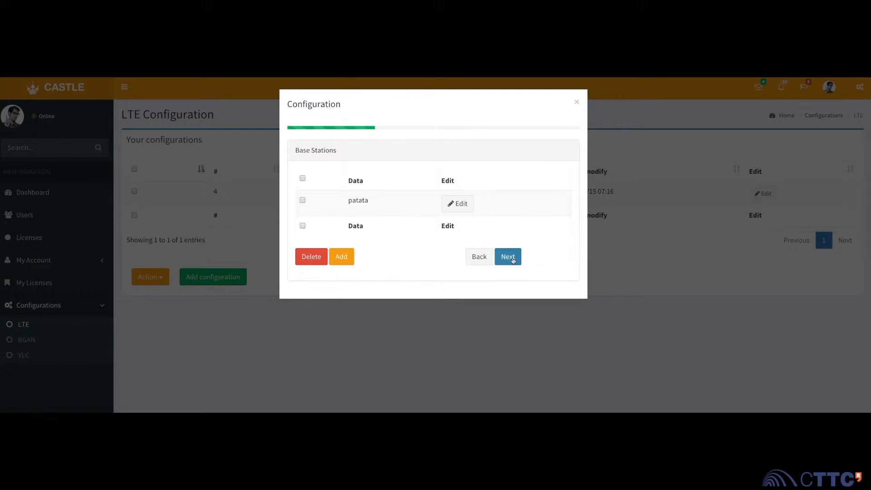
Step: Edit user equipment 'patata' and advance to its empty Data Transmissions list
left_click(506, 255)
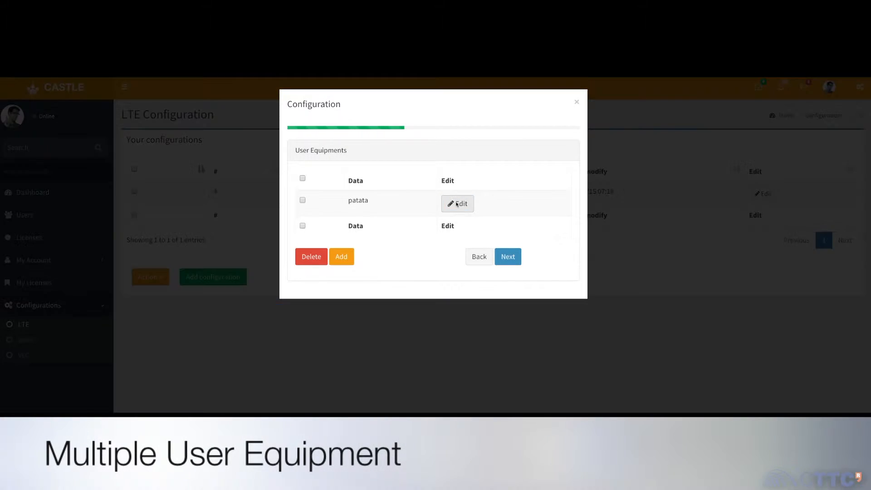
left_click(457, 203)
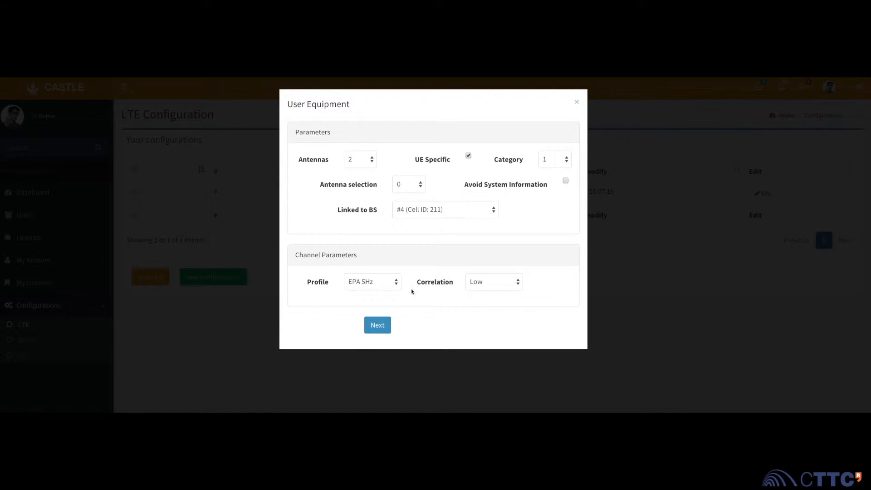
left_click(378, 325)
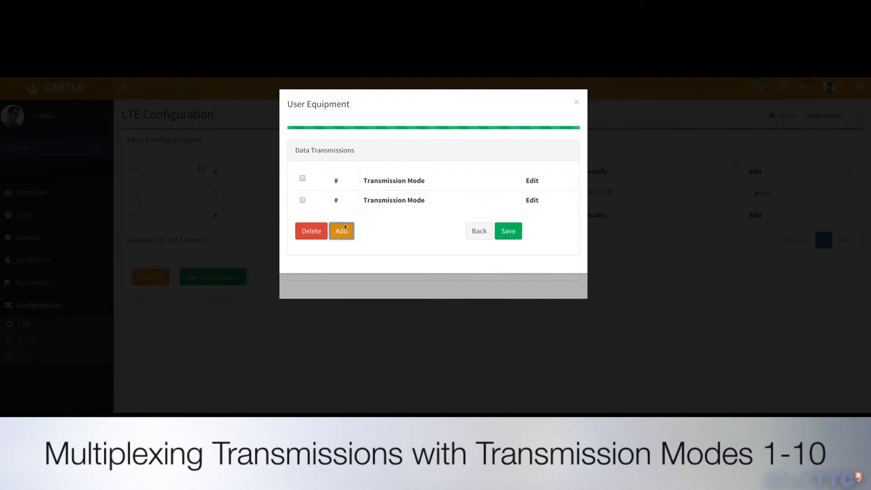
Step: Add a data transmission with transmission mode 4, #1 redundancy version 2 and an adjusted RB start/length range
left_click(341, 230)
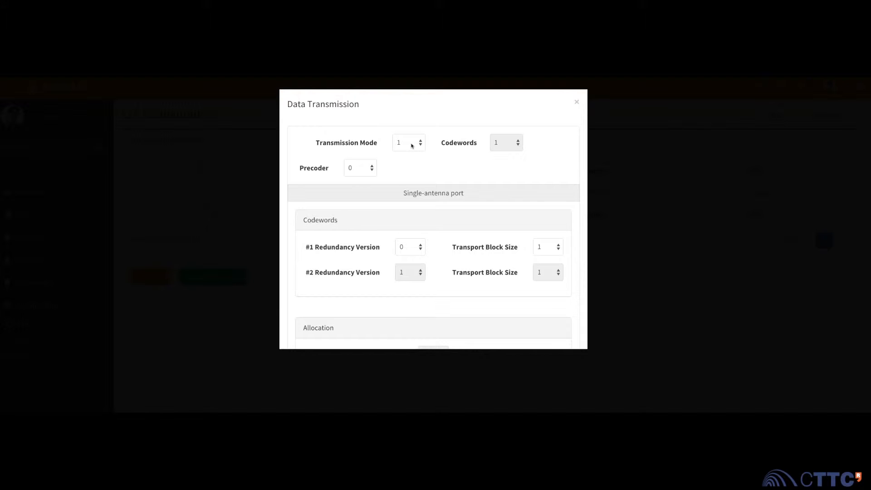
left_click(406, 142)
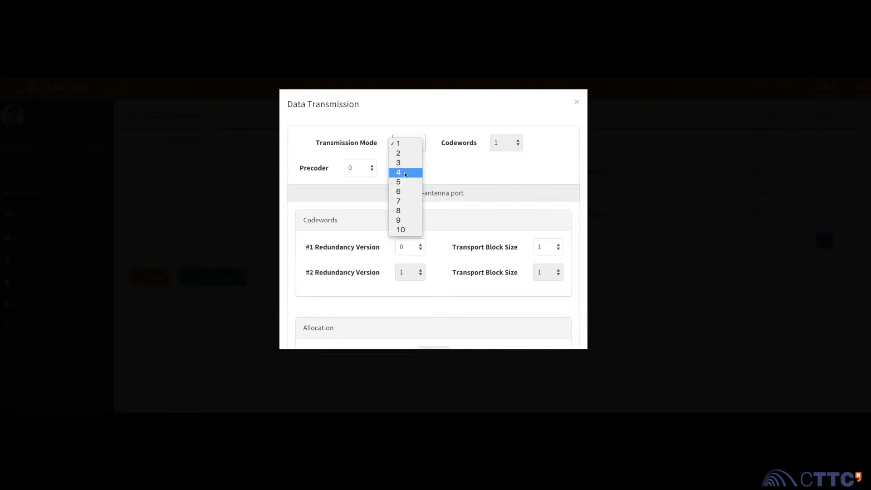
left_click(398, 173)
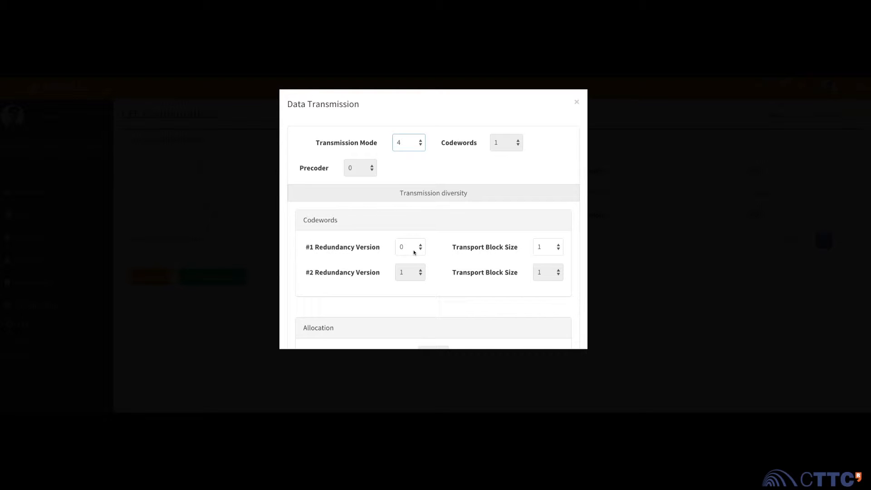
left_click(406, 246)
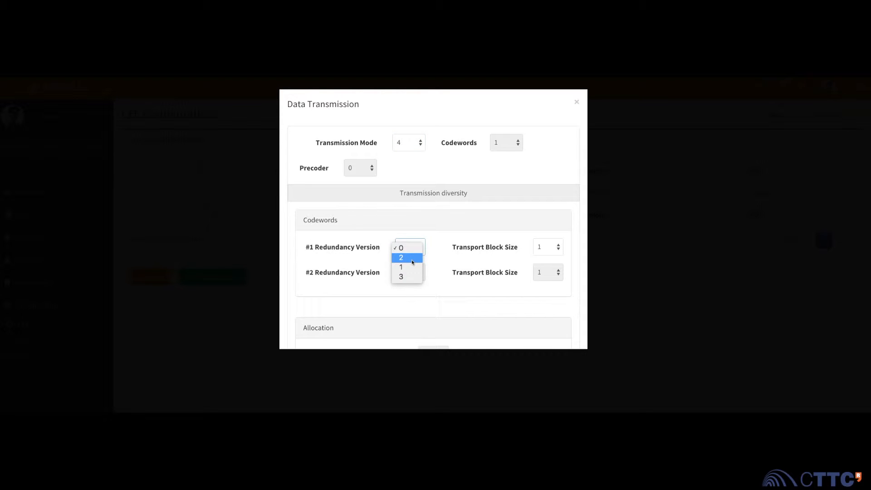
left_click(400, 257)
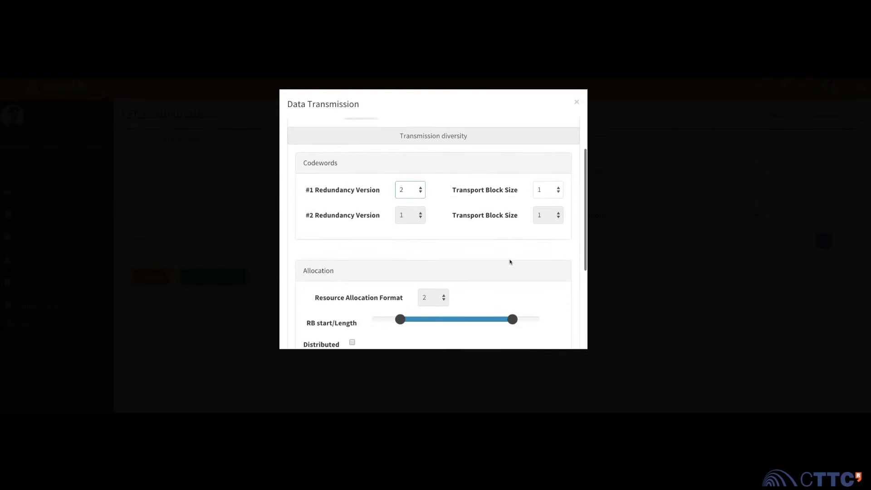
scroll("down", 3)
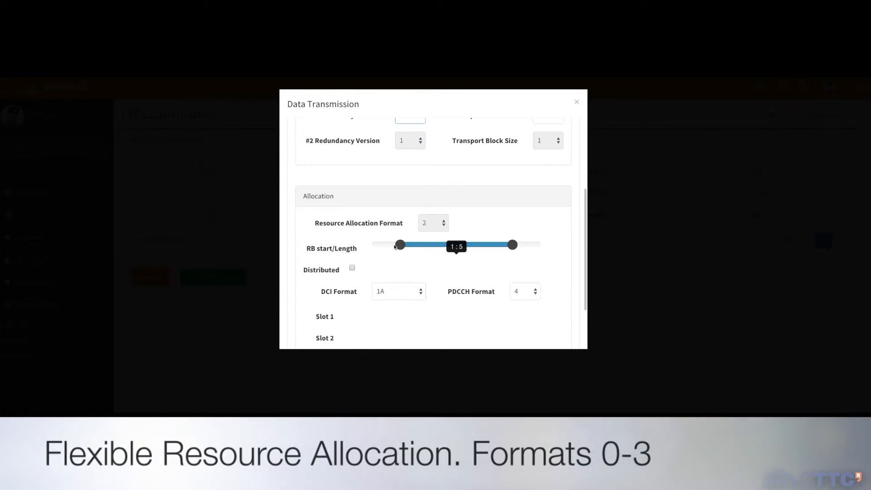
left_click_drag(400, 244, 371, 244)
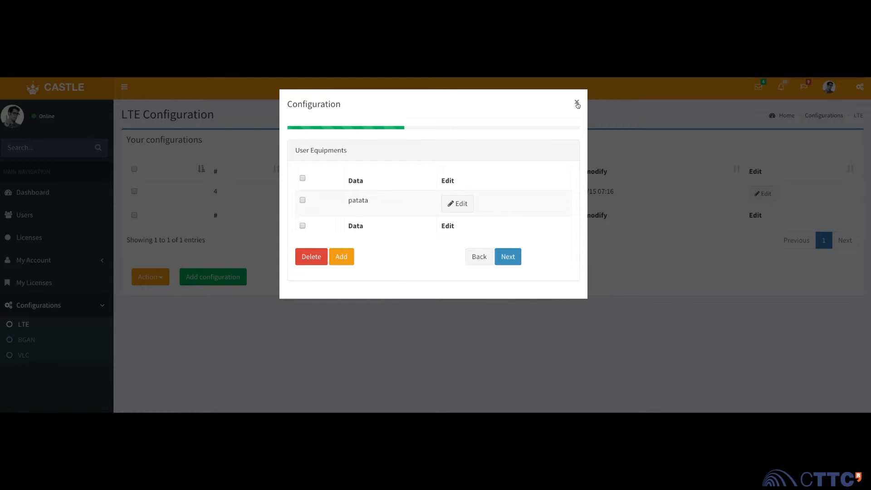
Step: Close the wizard and review the exported XML covering system information, radio config and user equipment
left_click(576, 103)
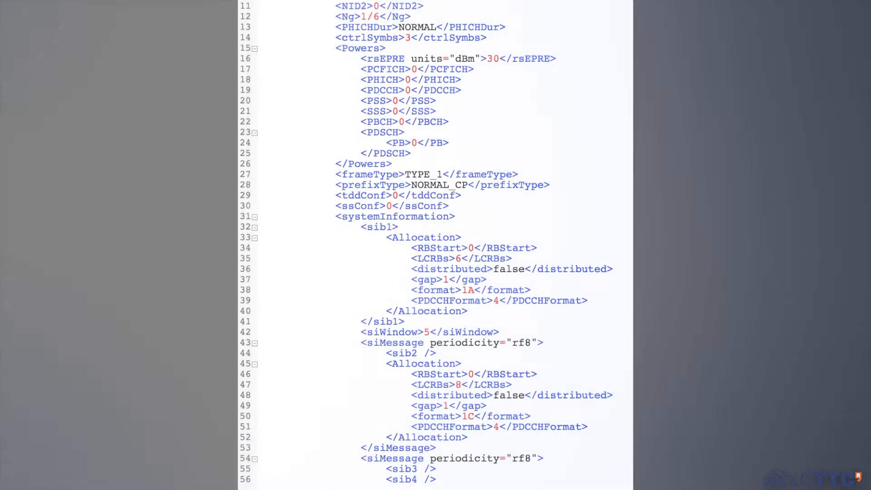
scroll("down", 3)
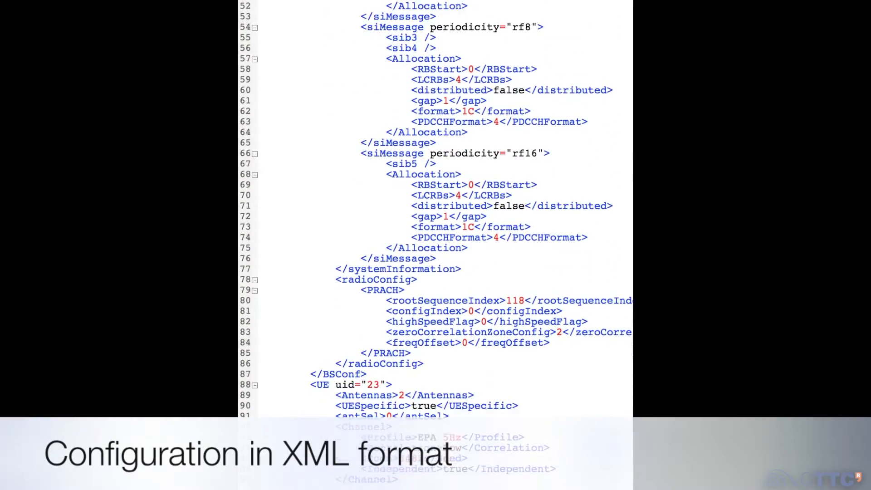
scroll("down", 3)
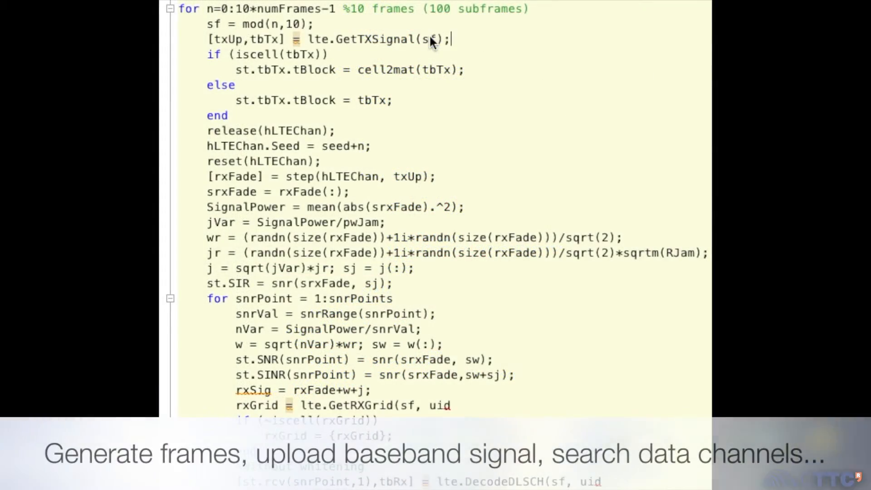
Step: Complete lte.GetRXGrid with rxSig and lte.DecodeDLSCH with rxGrid as final arguments
triple_click(322, 39)
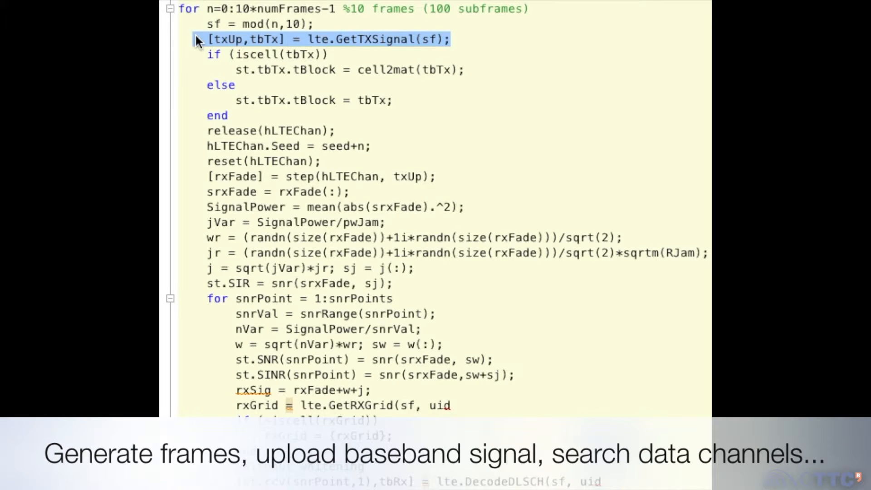
mouse_move(473, 407)
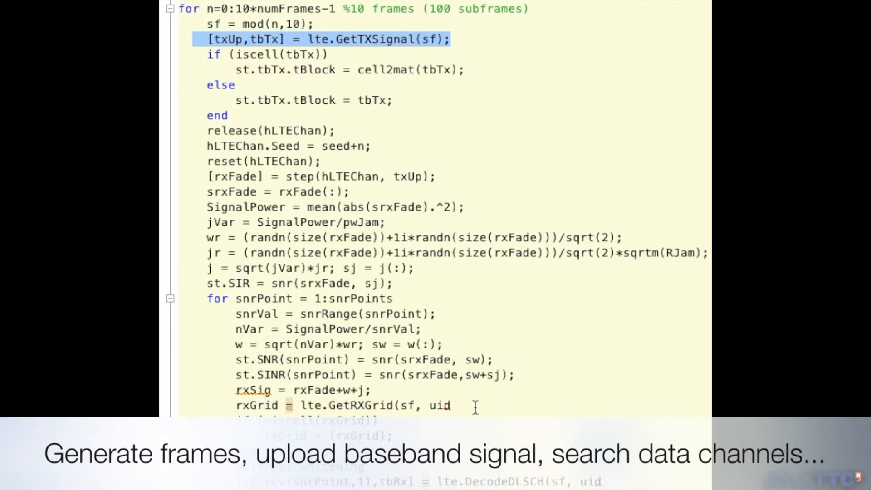
type("Rx")
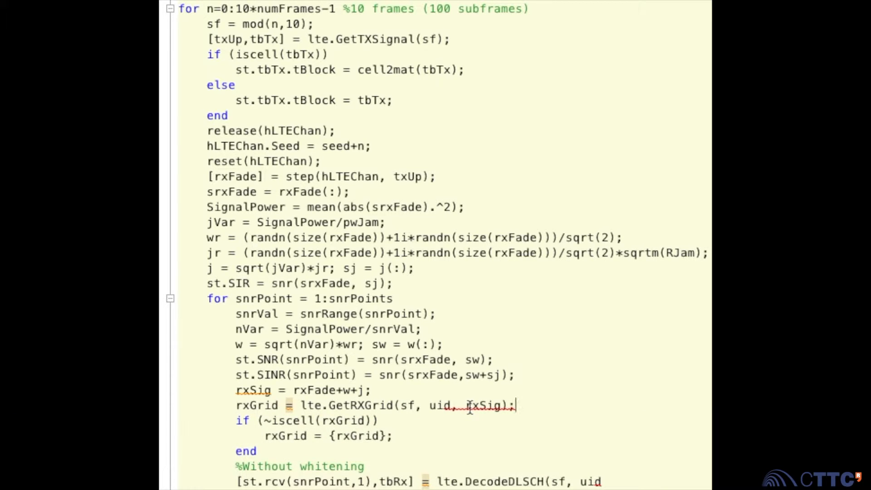
triple_click(374, 404)
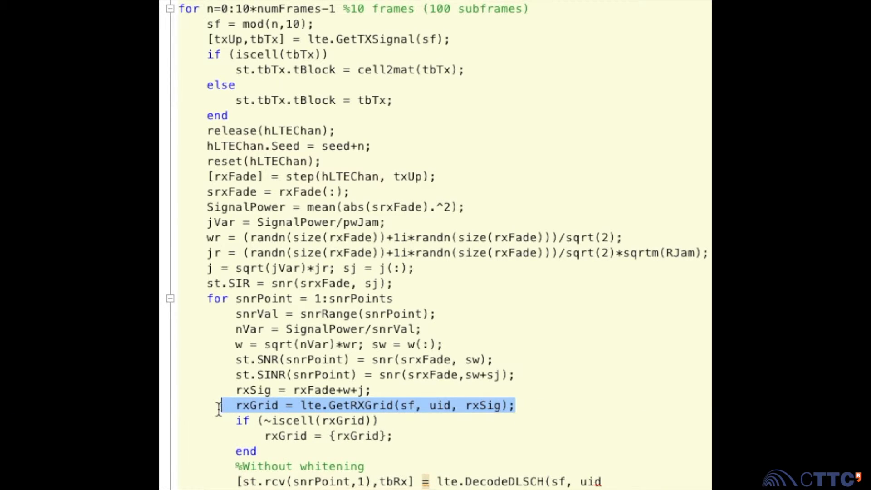
mouse_move(395, 458)
type(",")
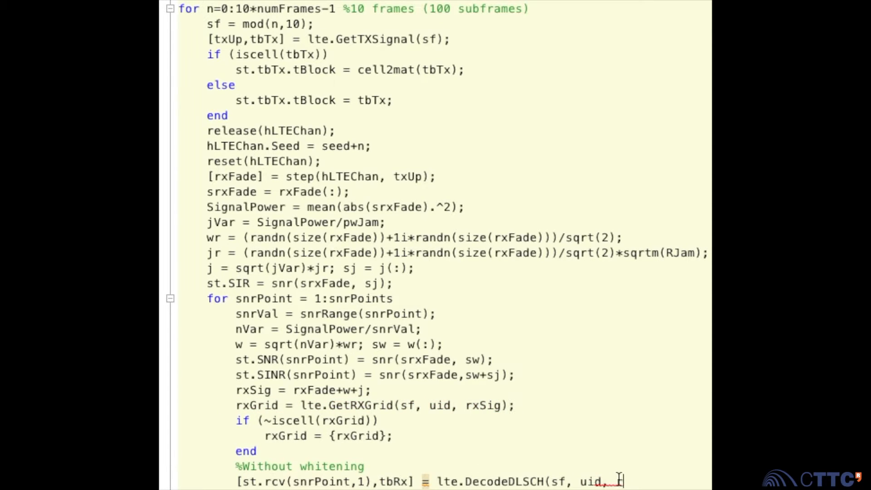
type("rxGrid);")
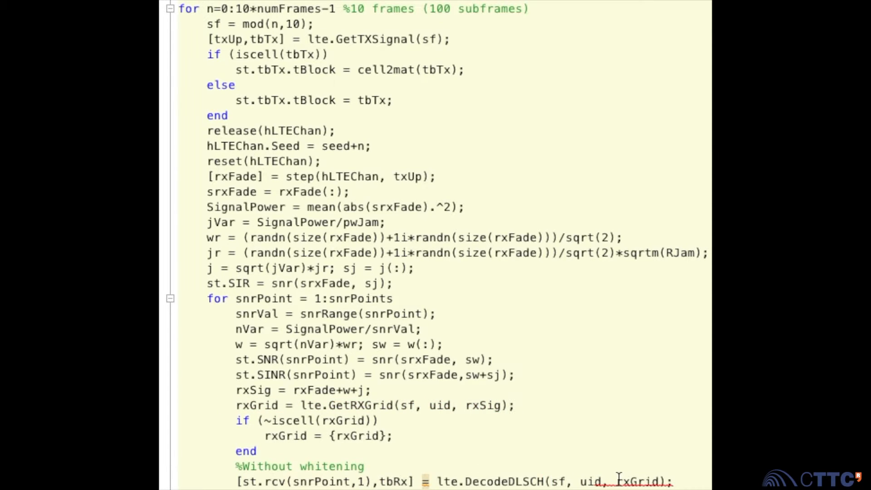
double_click(504, 480)
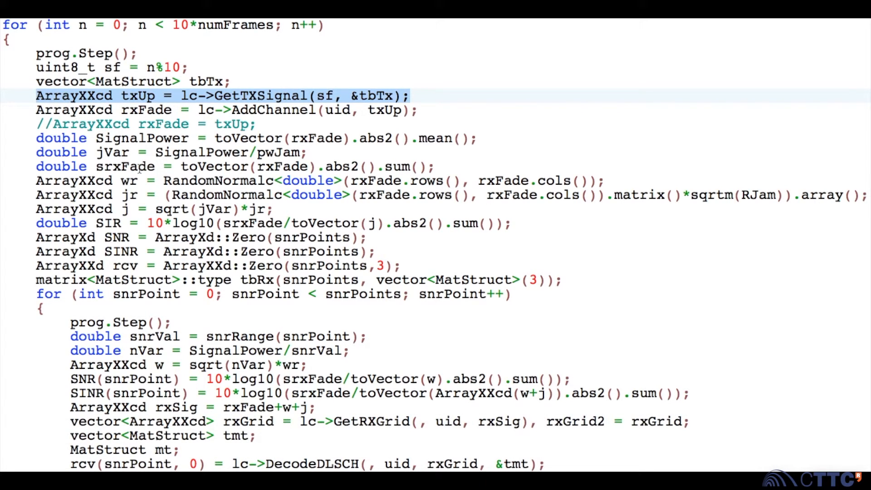
mouse_move(422, 413)
type("sf")
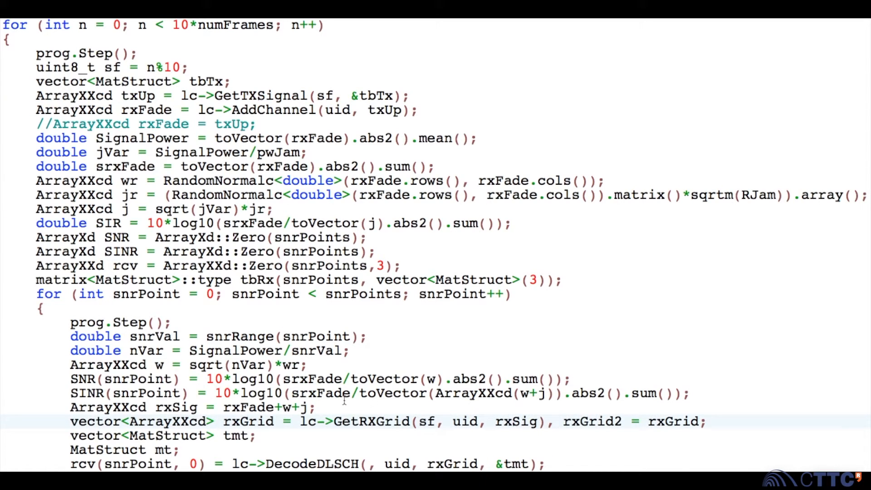
Step: Pass sf as the first argument of the C++ GetRXGrid call
double_click(371, 420)
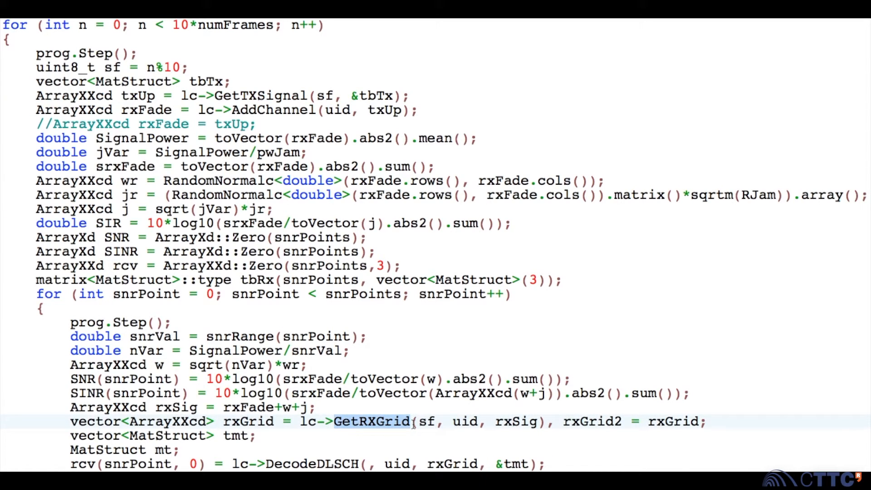